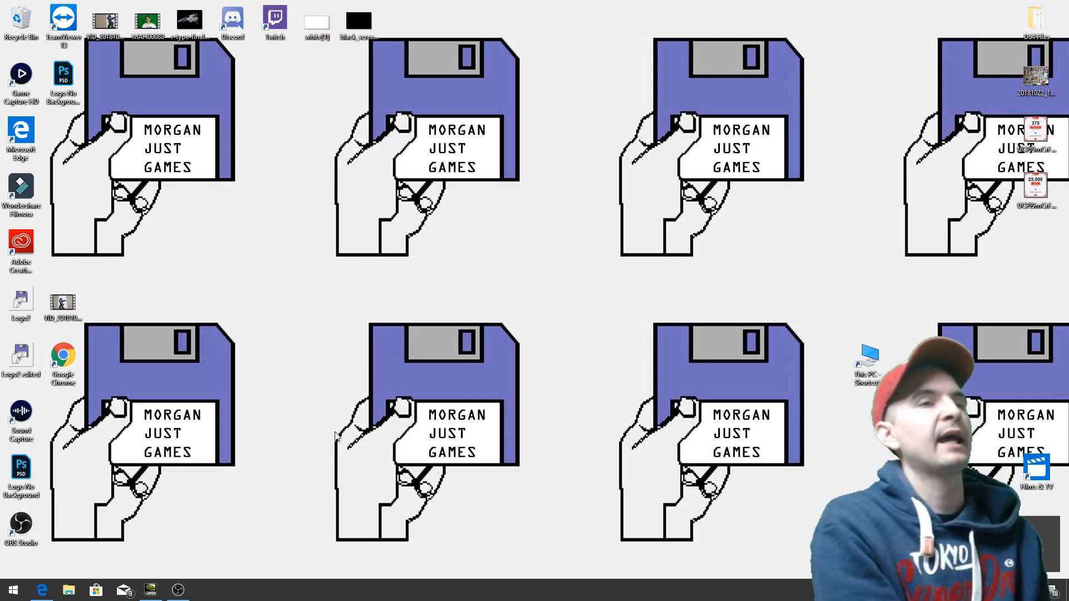
pyautogui.moveTo(385, 433)
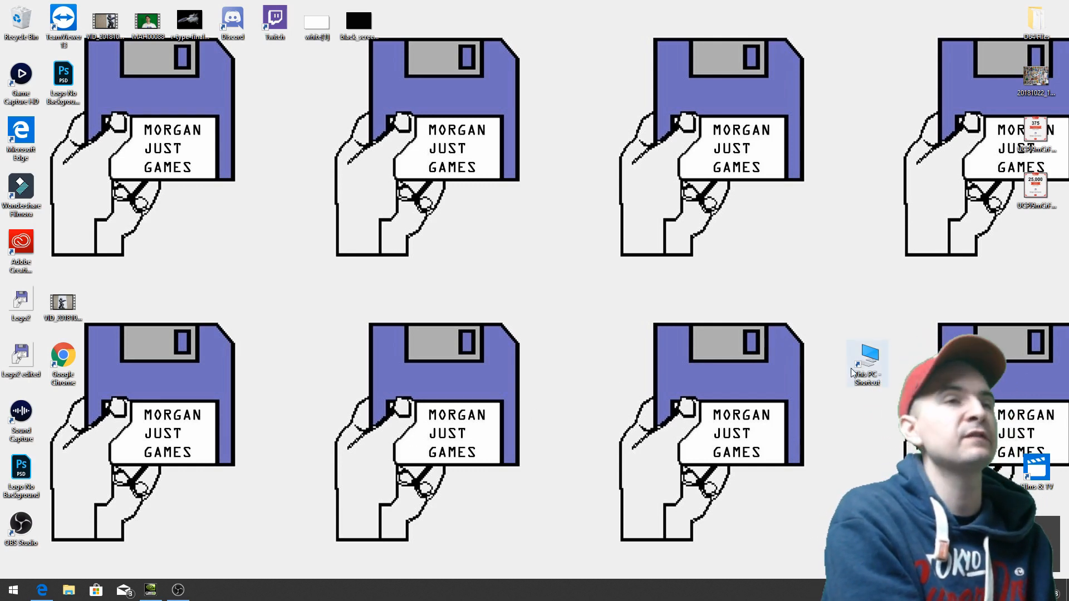
# Open This PC from the desktop to list the drives, including USB Drive (G:)
pyautogui.doubleClick(867, 358)
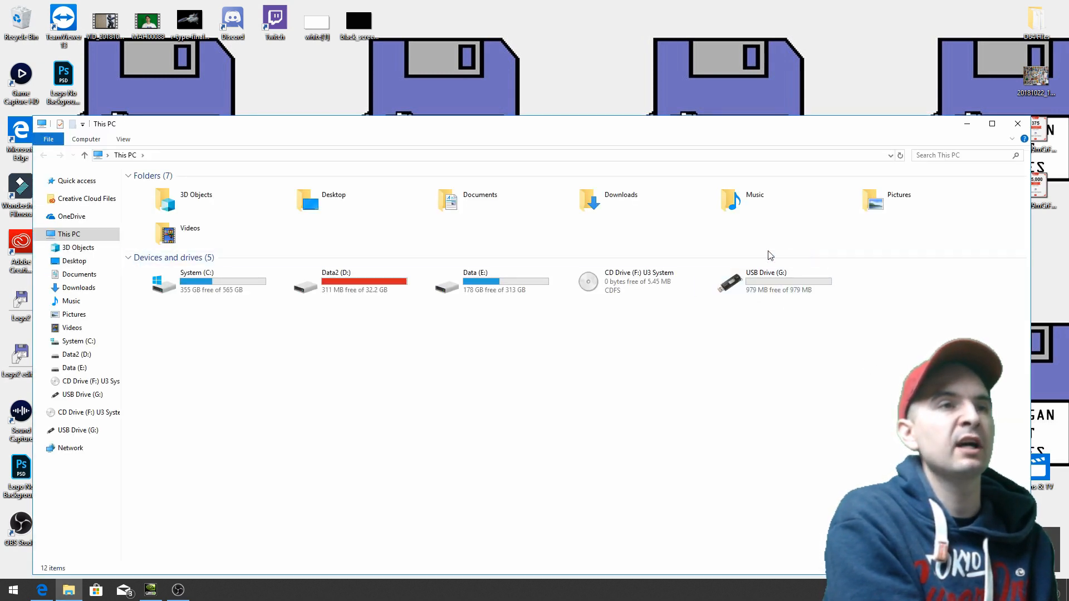
# Format USB Drive (G:) with the FAT32 file system, confirming the data-erase warning
pyautogui.rightClick(763, 280)
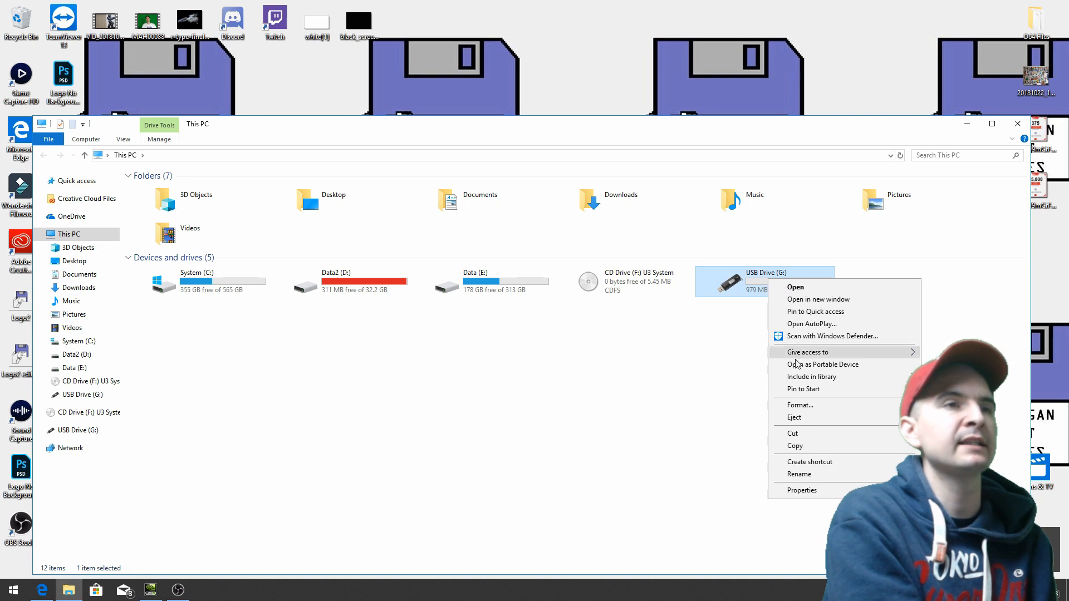
pyautogui.click(799, 404)
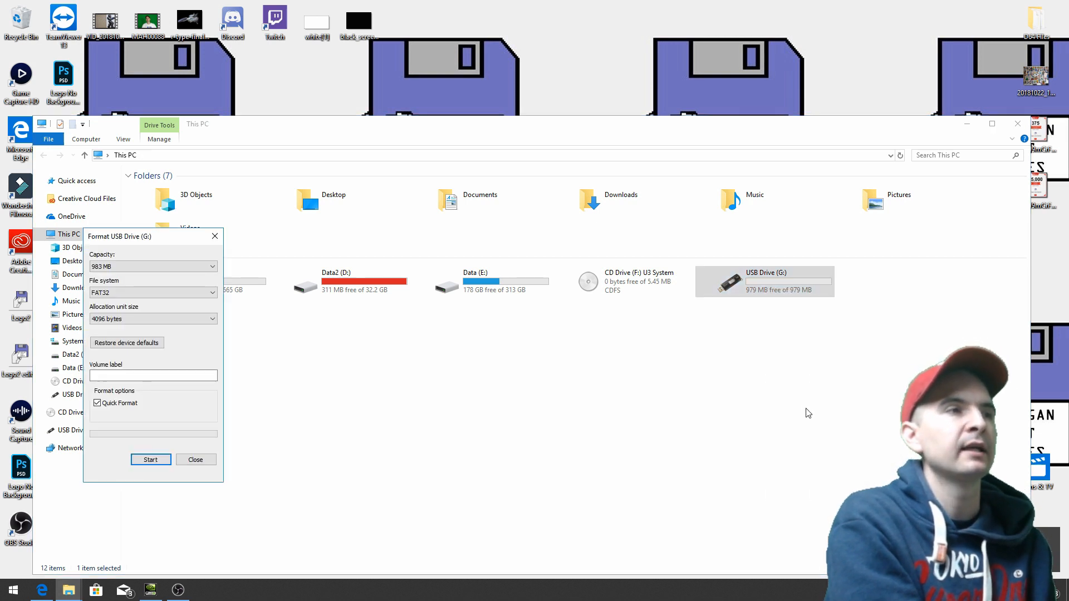
pyautogui.moveTo(812, 421)
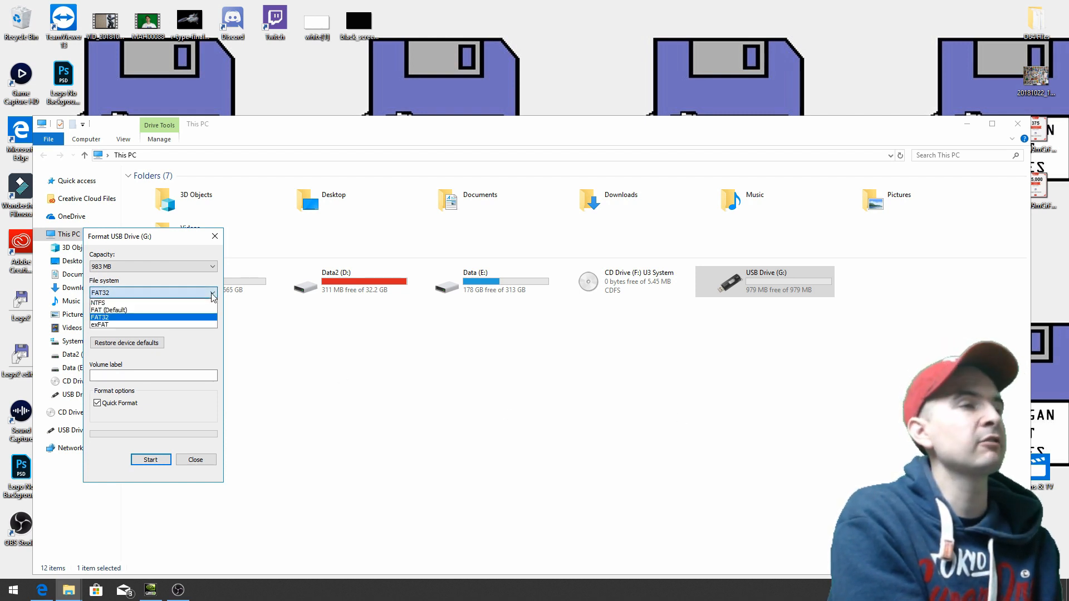
pyautogui.click(100, 317)
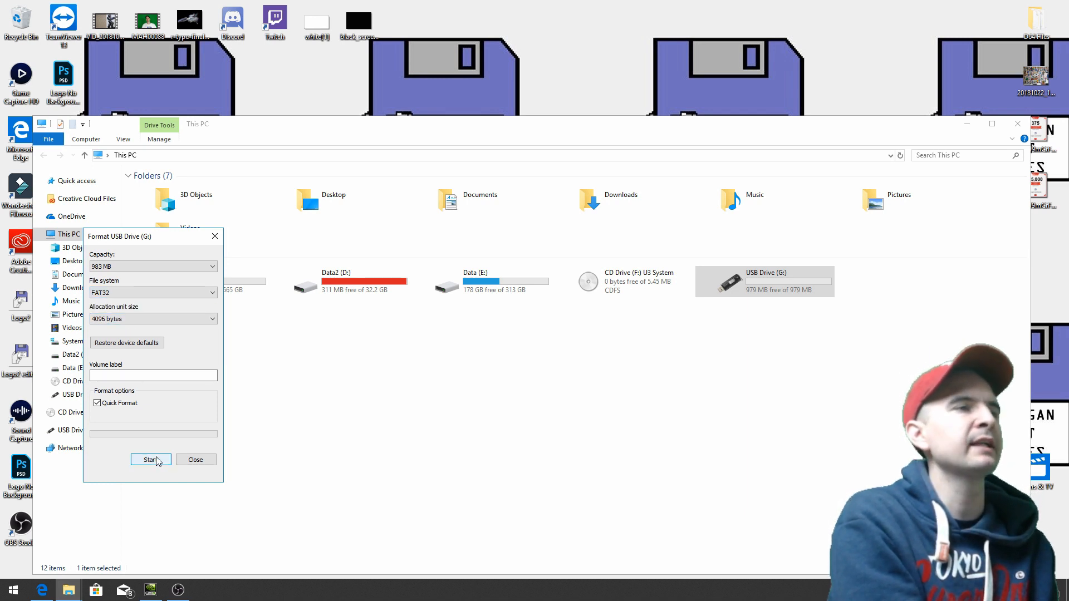
pyautogui.click(149, 460)
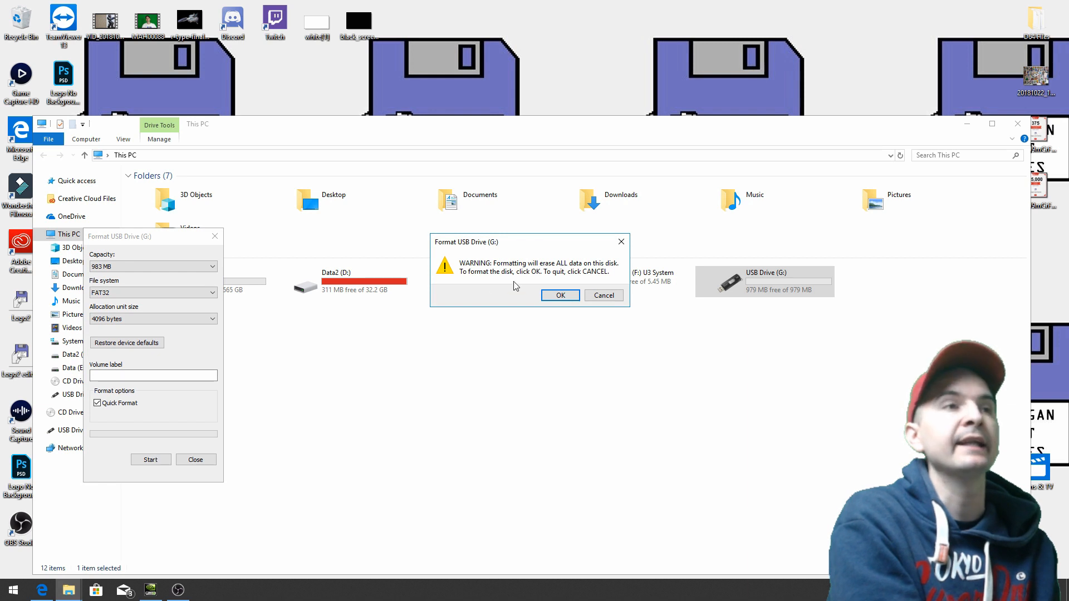
pyautogui.click(560, 295)
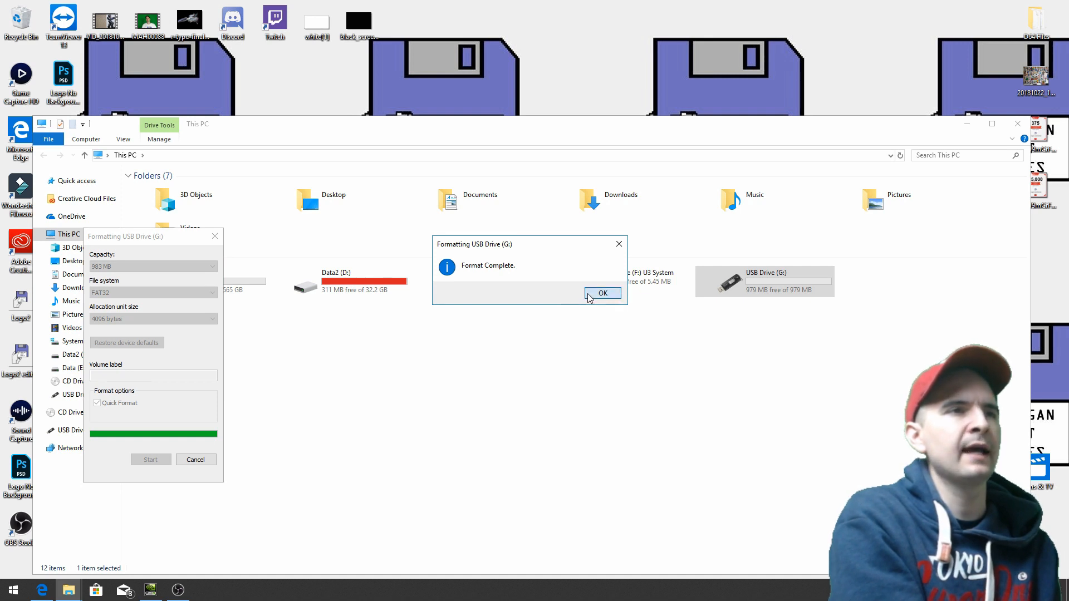
pyautogui.click(602, 293)
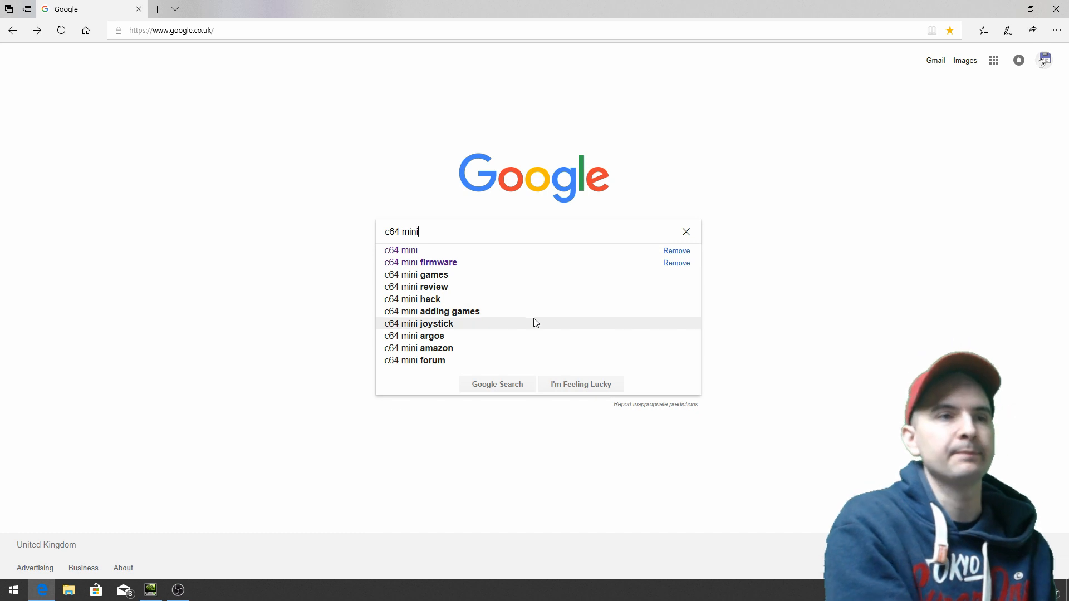
# Search Google for 'c64 mini' and open the official THEC64 website result
pyautogui.press('enter')
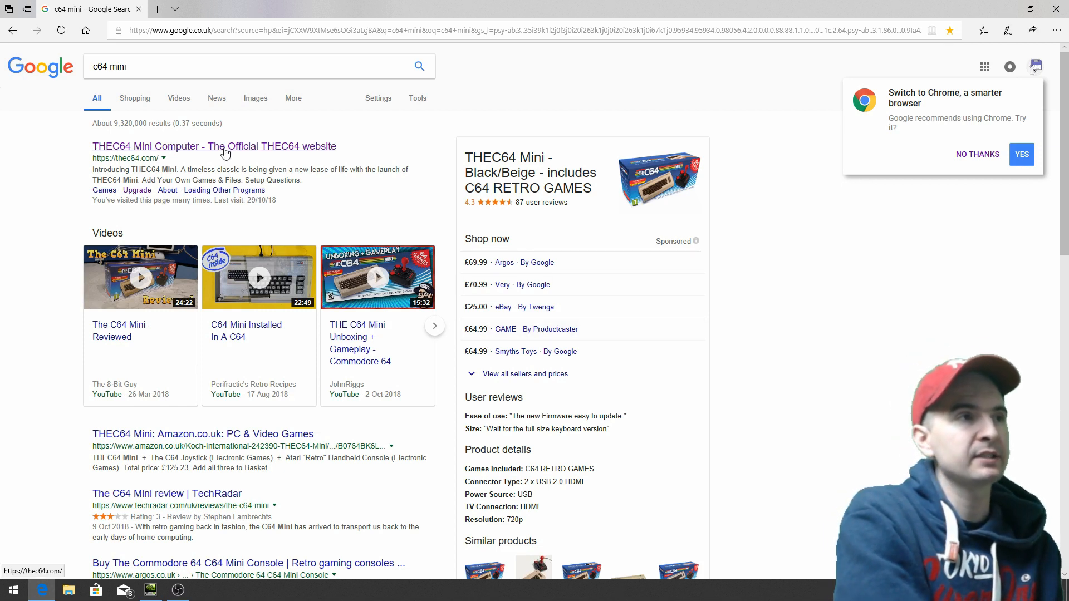
pyautogui.click(214, 146)
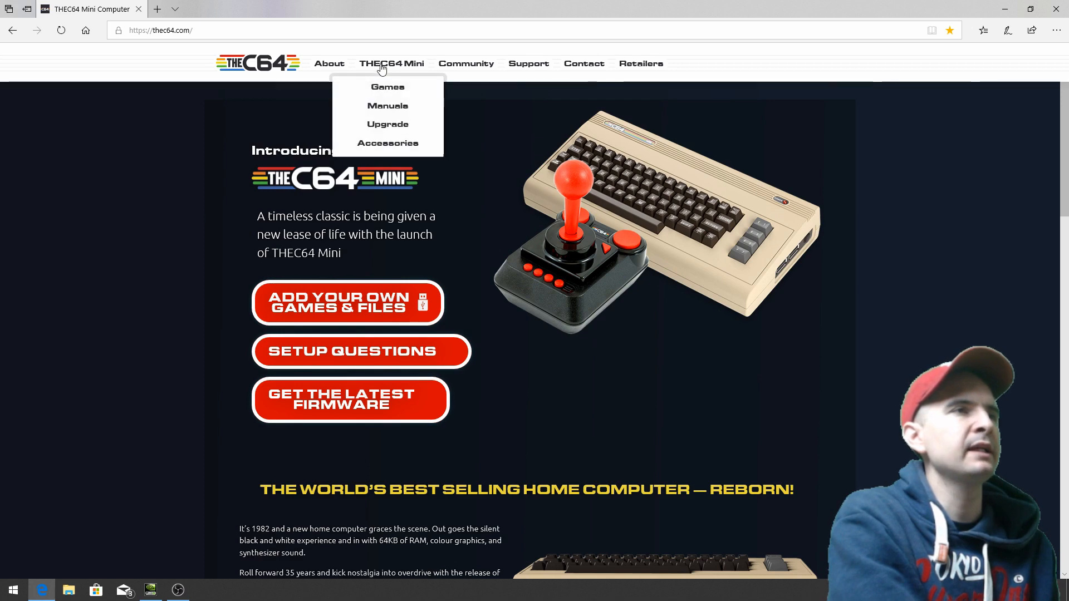
# Save the theC64-1_1_4.bin firmware from the Upgrade page to the Desktop
pyautogui.click(387, 124)
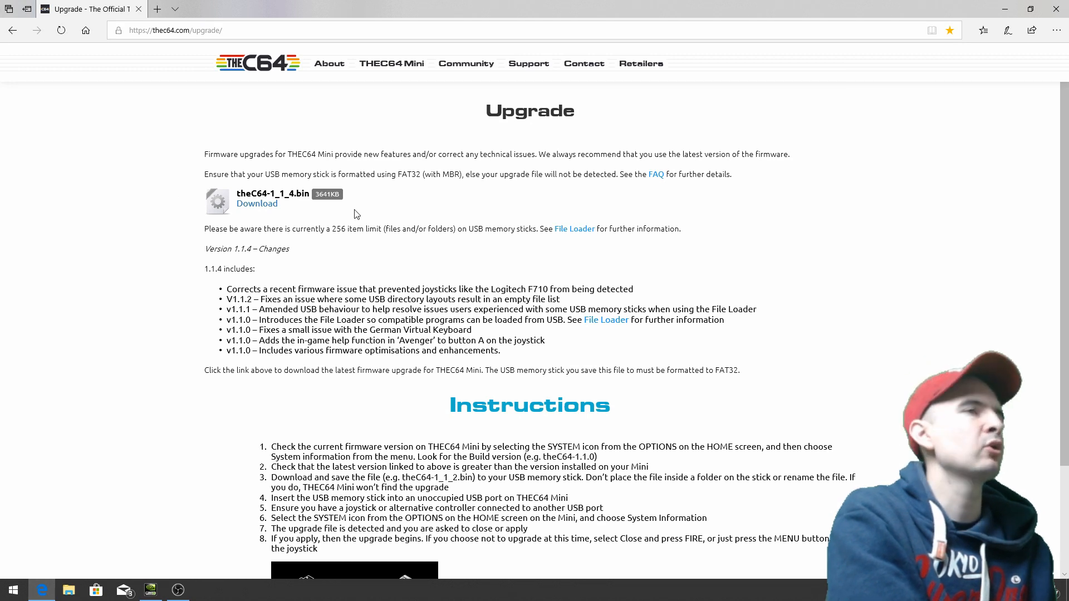
pyautogui.moveTo(257, 204)
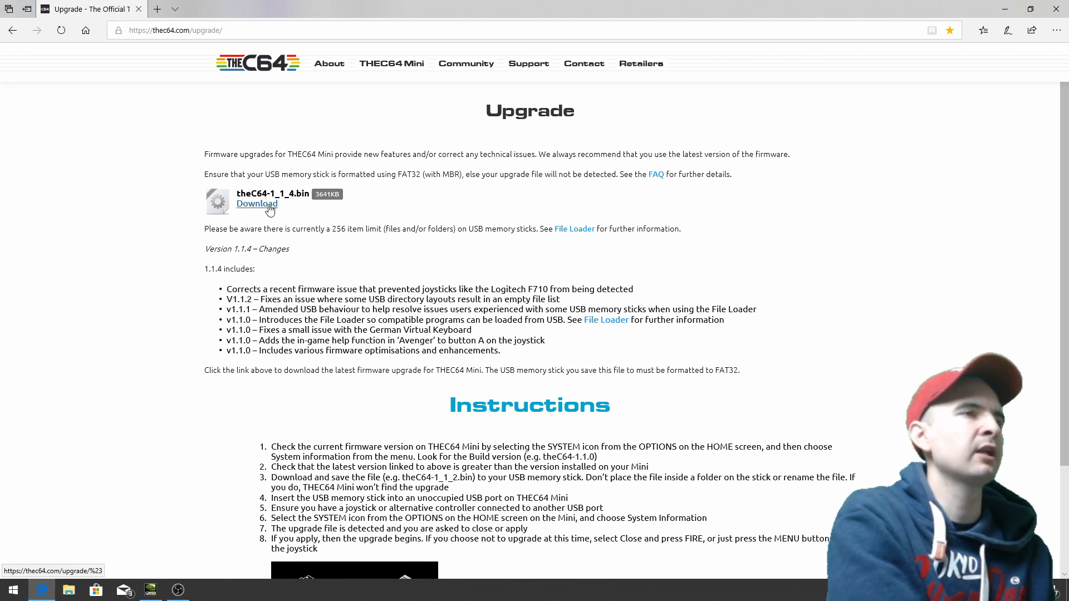
pyautogui.click(256, 203)
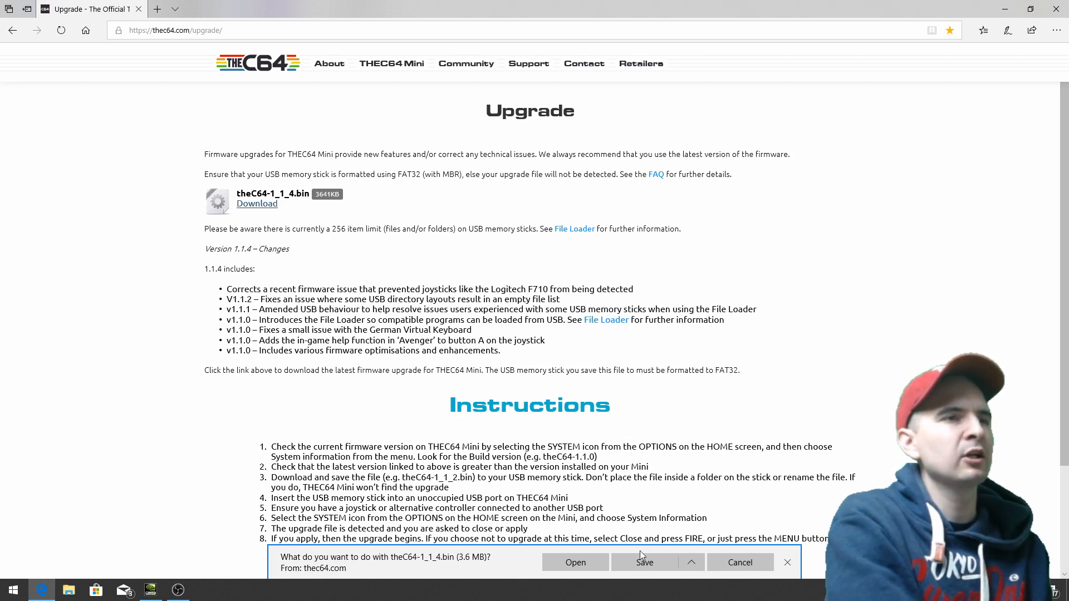
pyautogui.click(690, 562)
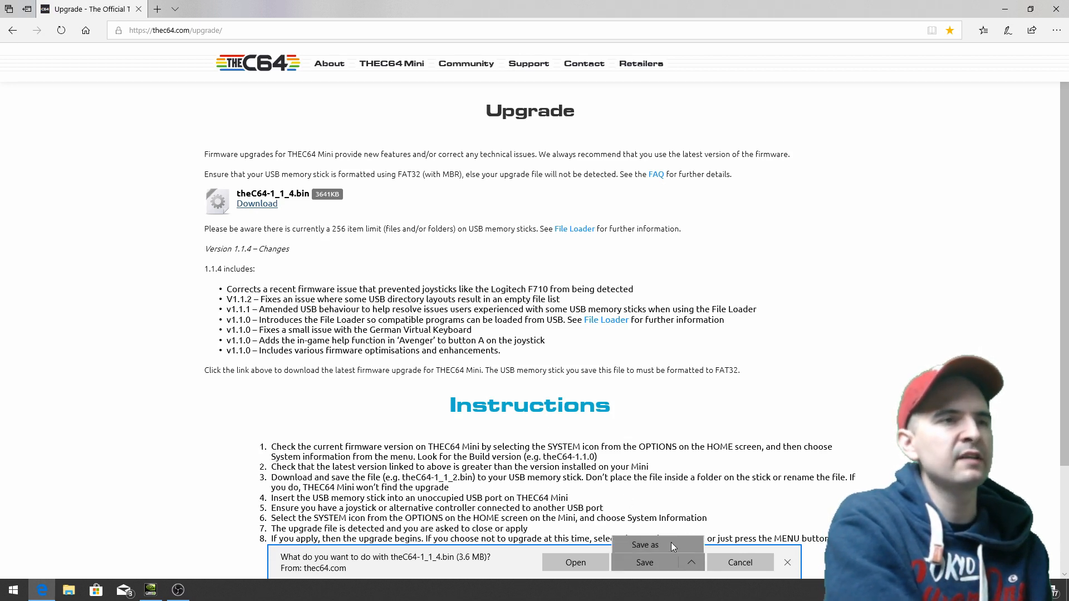
pyautogui.click(644, 544)
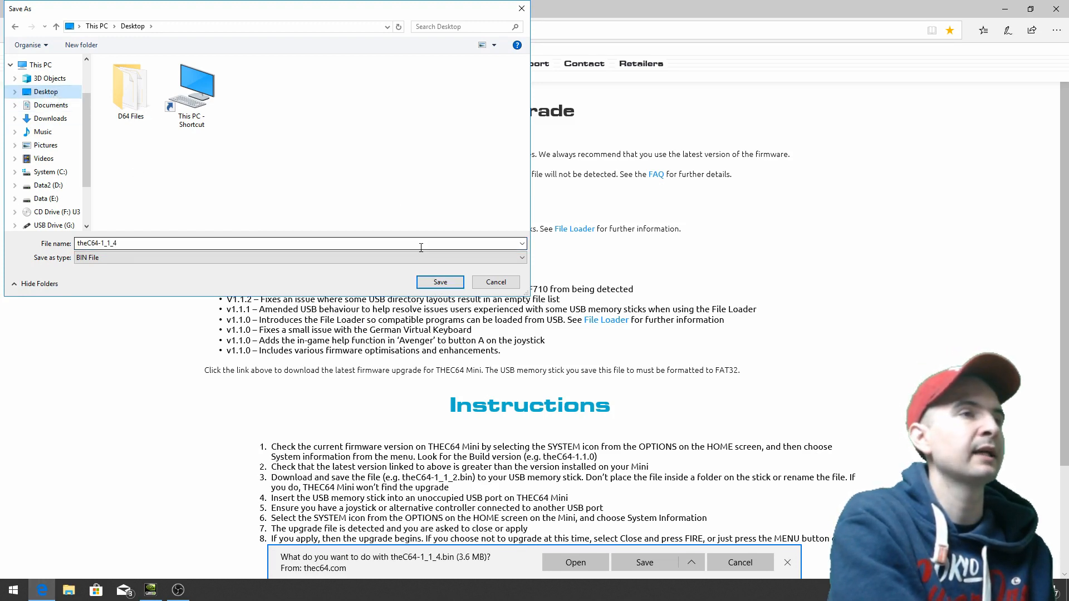
pyautogui.click(440, 281)
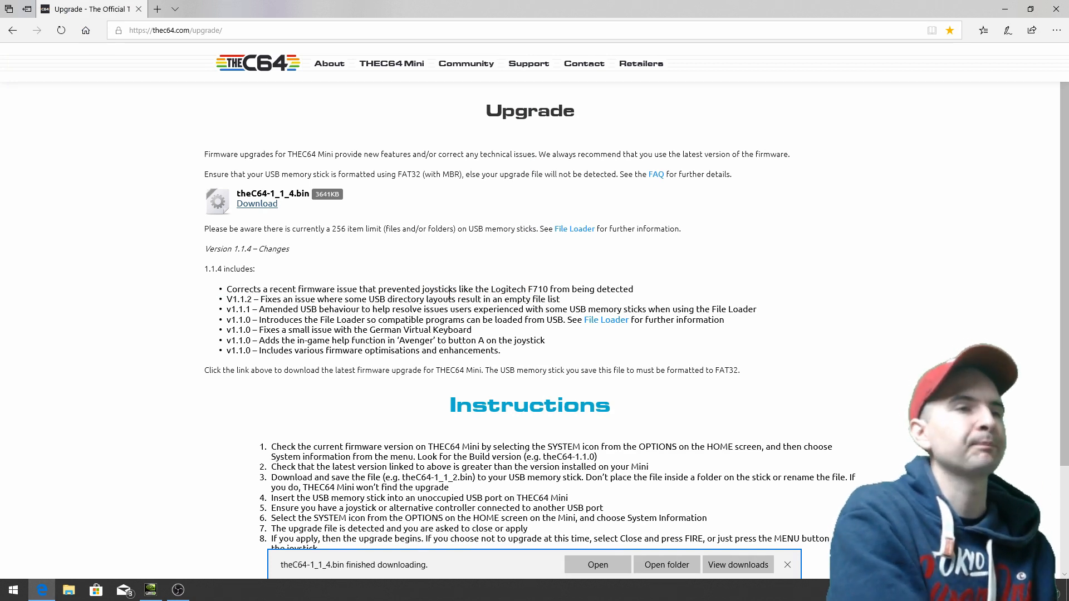
pyautogui.click(786, 564)
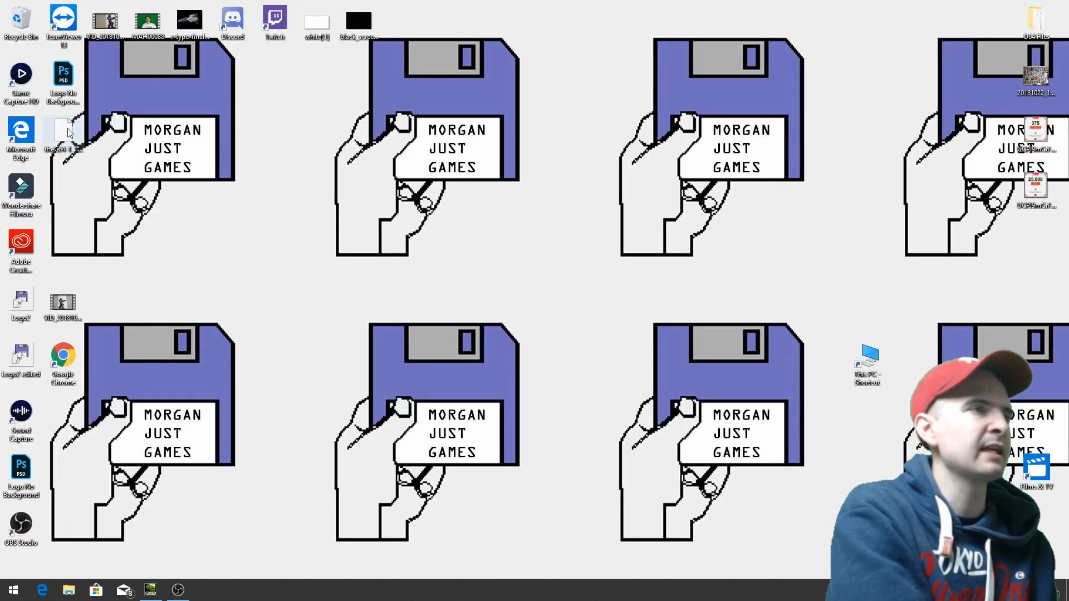
# Move the .bin firmware file on the desktop, then open USB Drive (G:) from This PC
pyautogui.moveTo(63, 133); pyautogui.dragTo(571, 20)
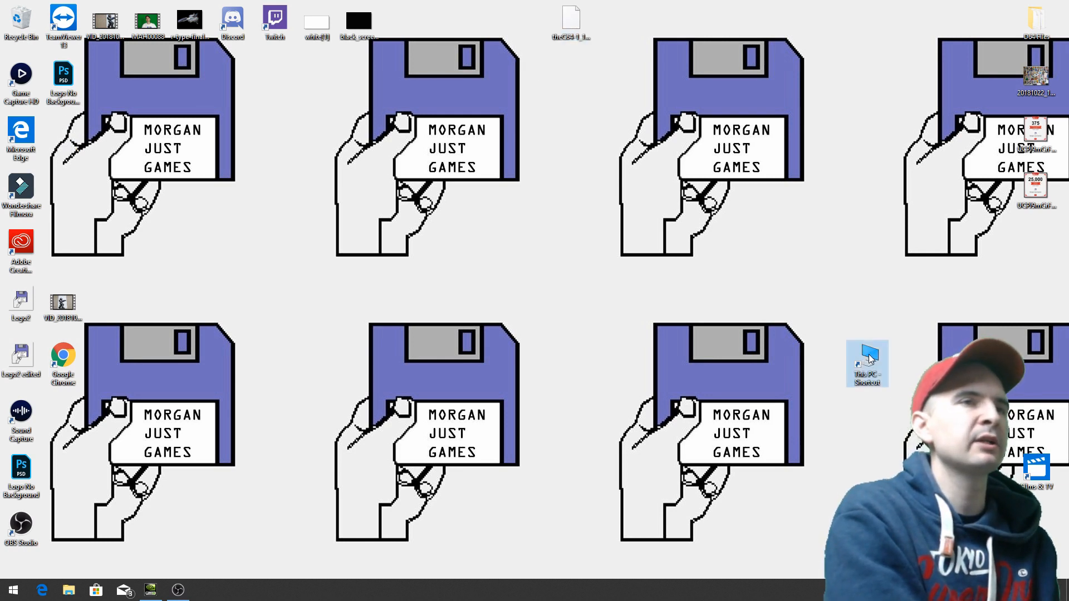
pyautogui.doubleClick(866, 363)
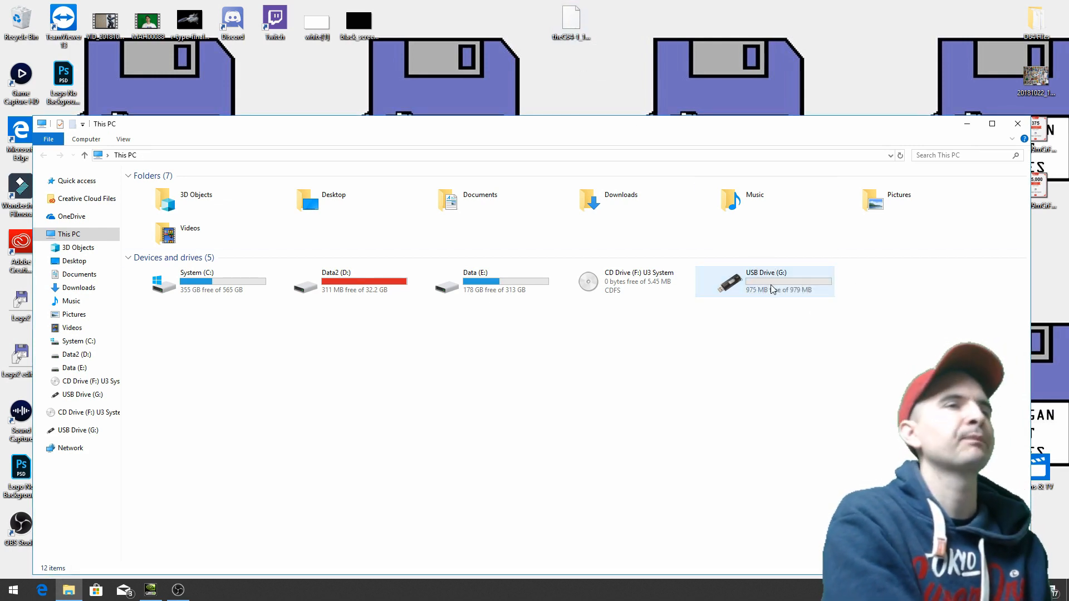
pyautogui.click(763, 282)
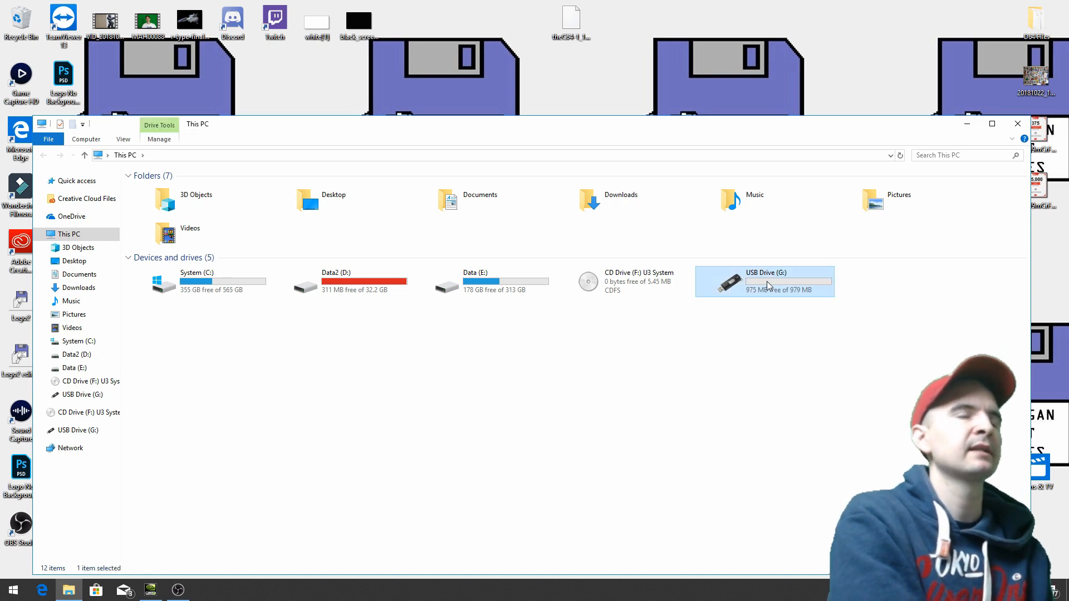
pyautogui.doubleClick(763, 282)
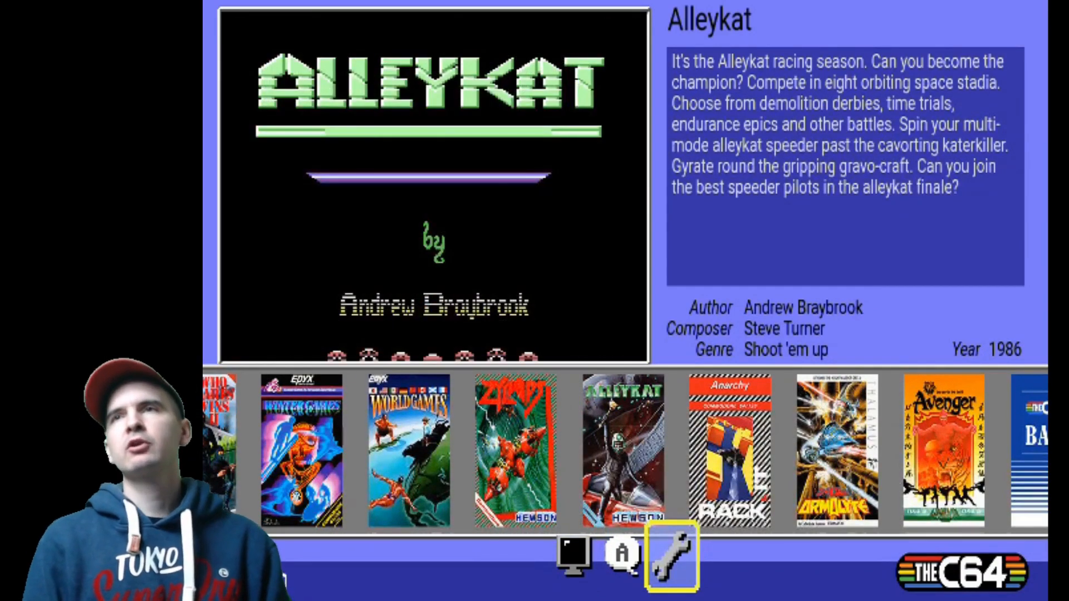
pyautogui.click(669, 558)
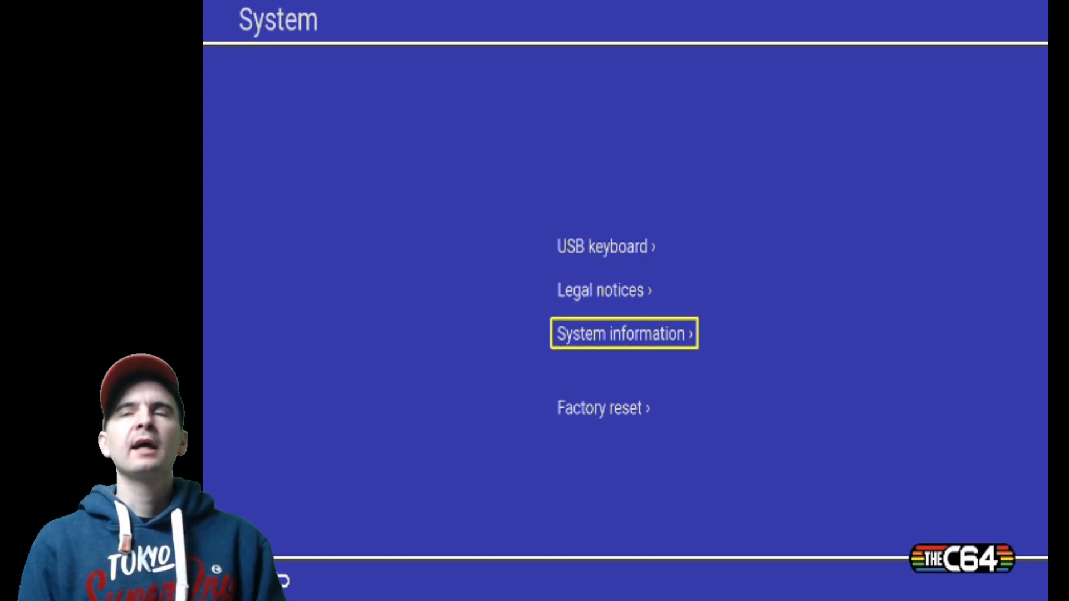
pyautogui.click(623, 333)
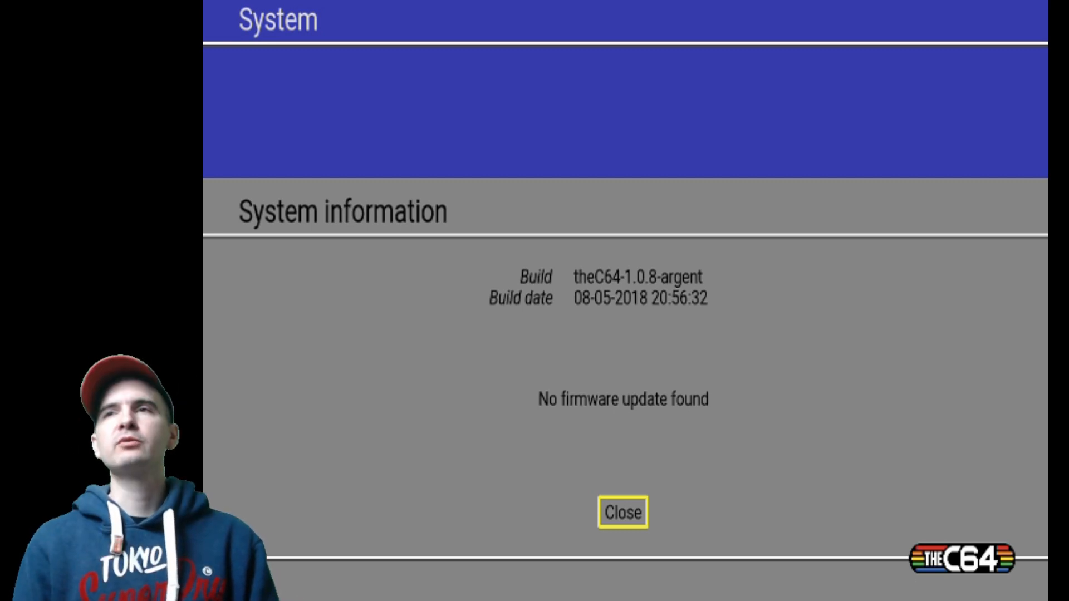
pyautogui.click(621, 513)
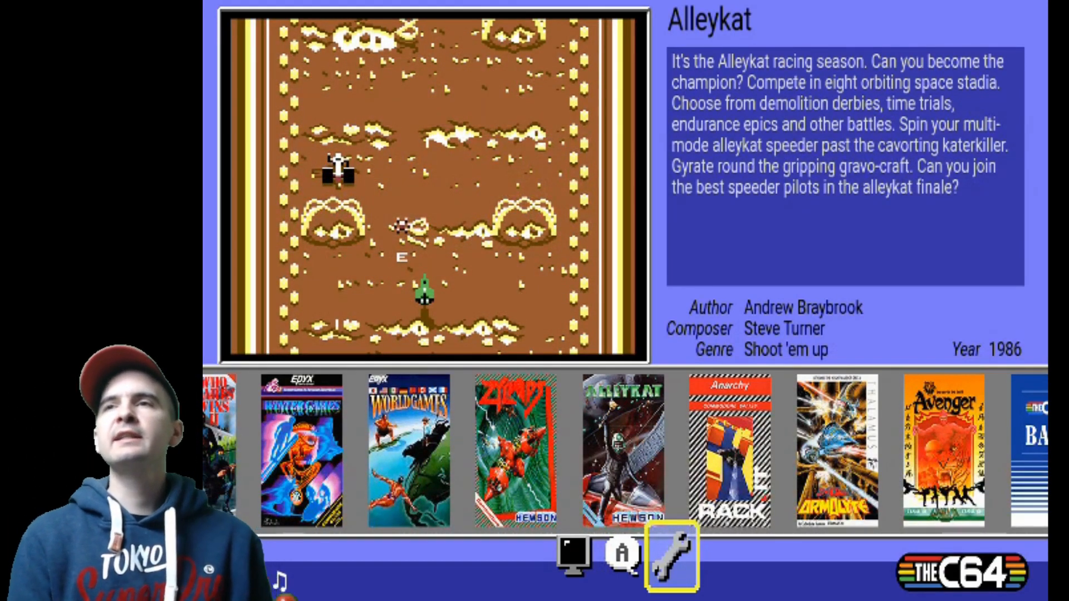
# Open System information on THEC64 Mini, which detects firmware theC64-1_1_4.bin
pyautogui.click(671, 559)
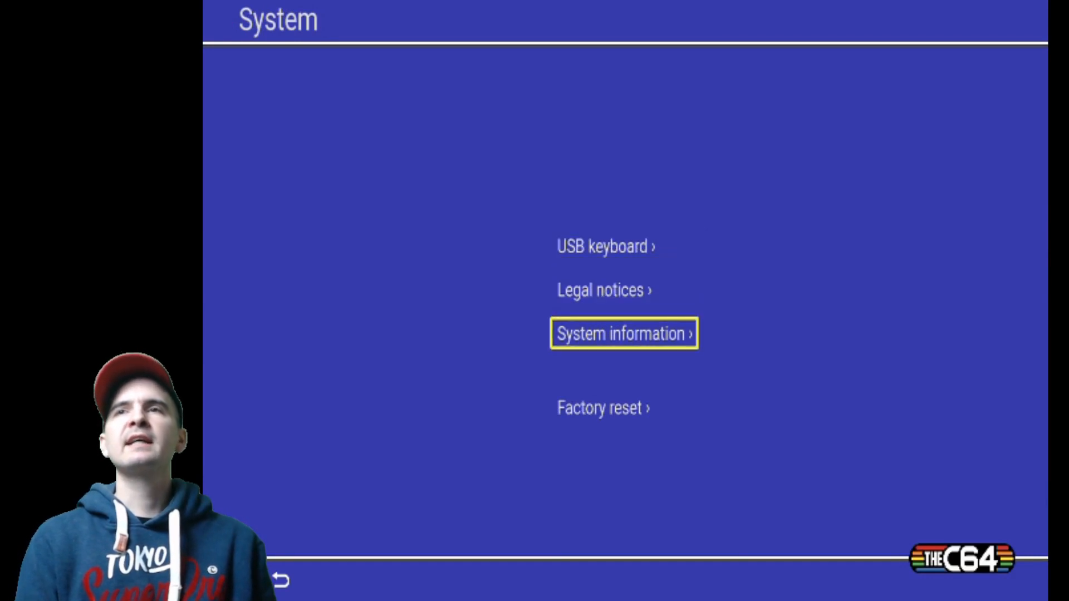
pyautogui.click(623, 334)
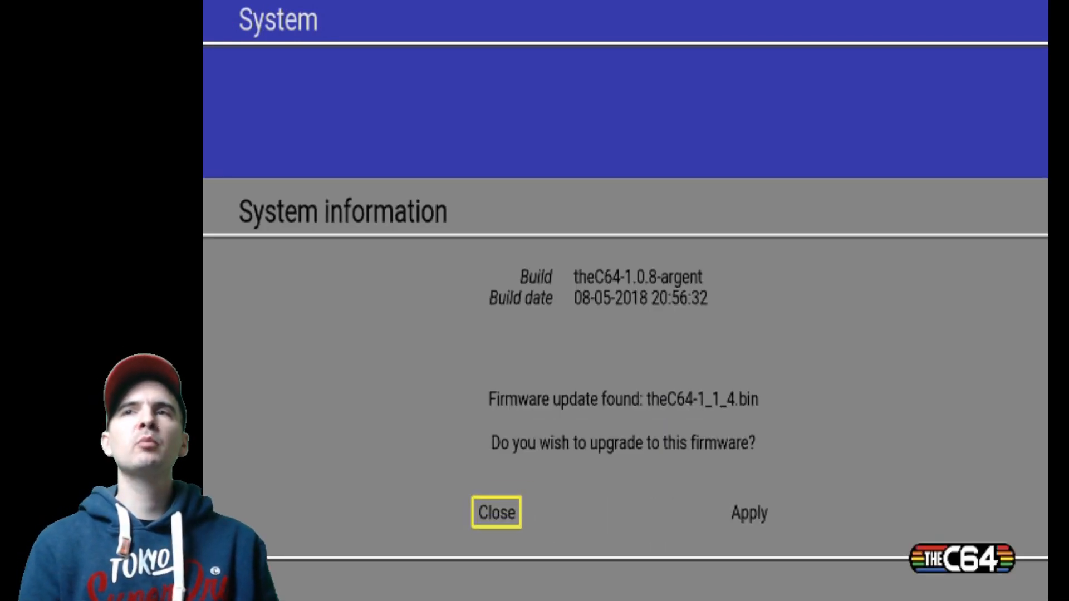